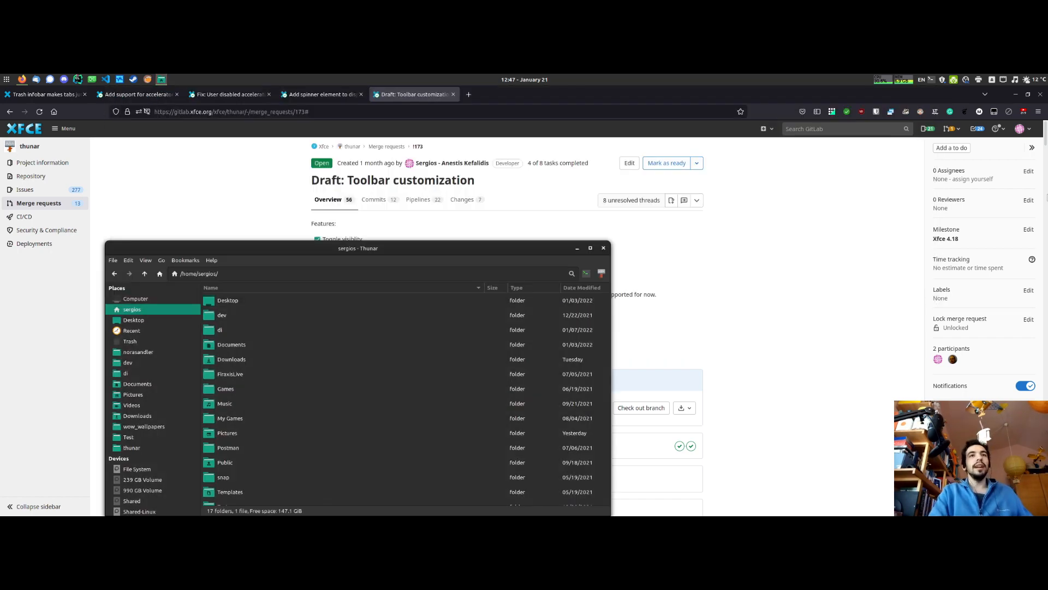
Move the Thunar home-folder window by its title bar toward the screen centre.
{"action": "left_click_drag", "start_coordinate": [358, 248], "coordinate": [489, 221]}
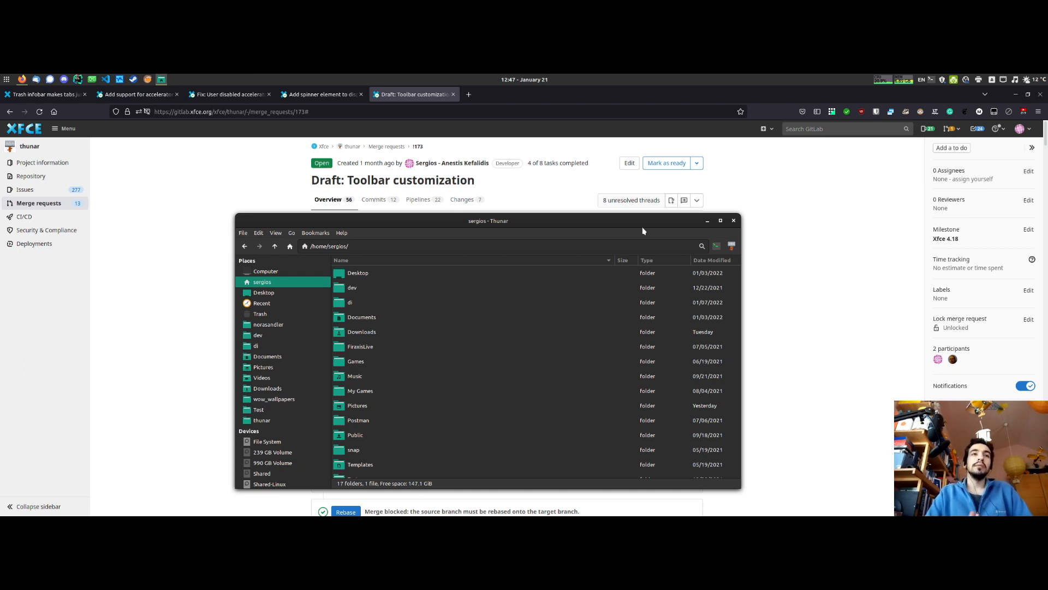
{"action": "mouse_move", "coordinate": [616, 281]}
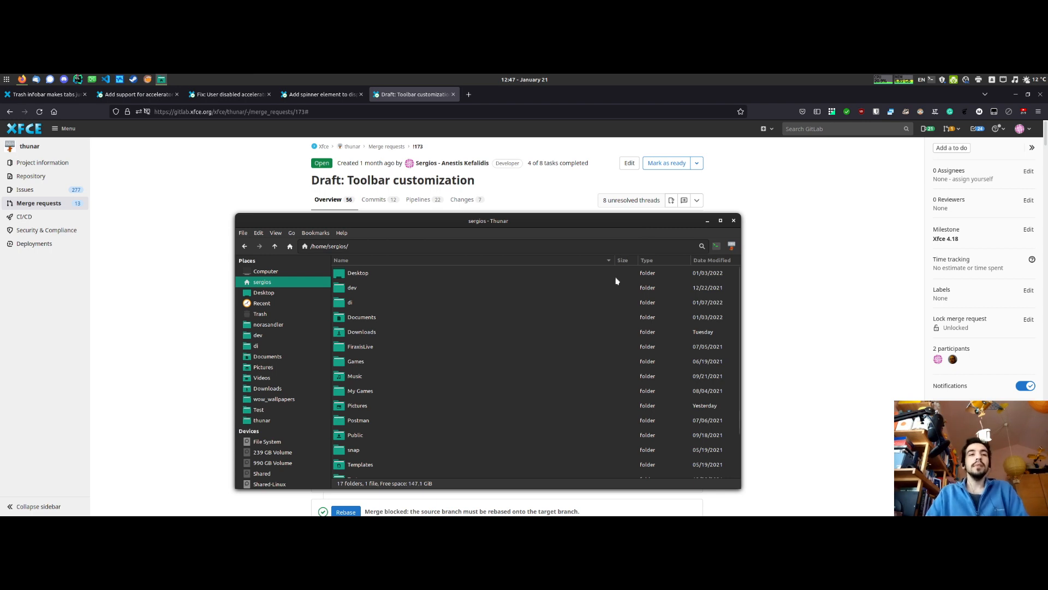
{"action": "mouse_move", "coordinate": [584, 310]}
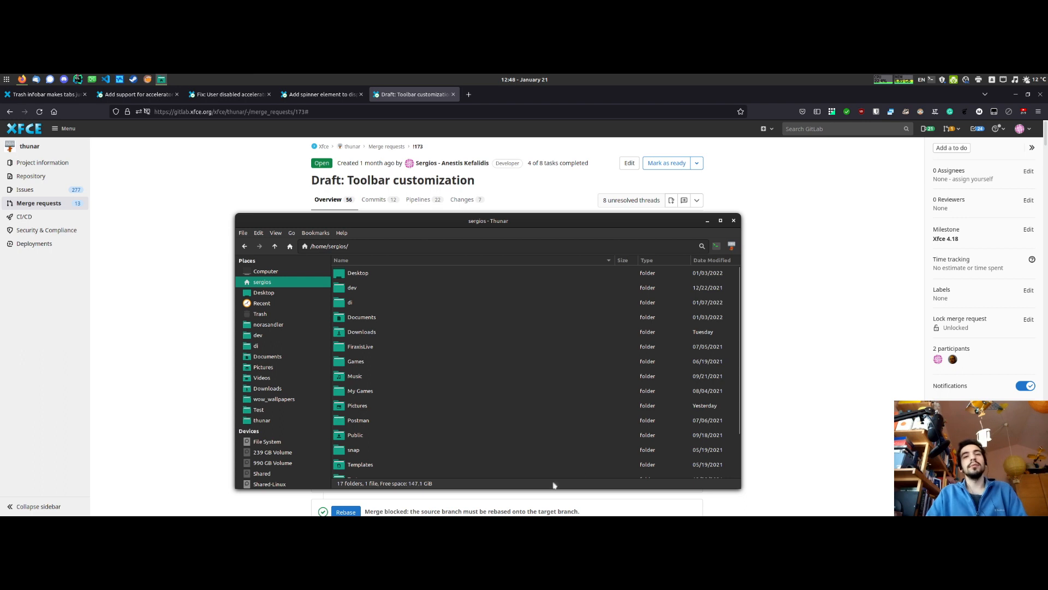
{"action": "mouse_move", "coordinate": [551, 487]}
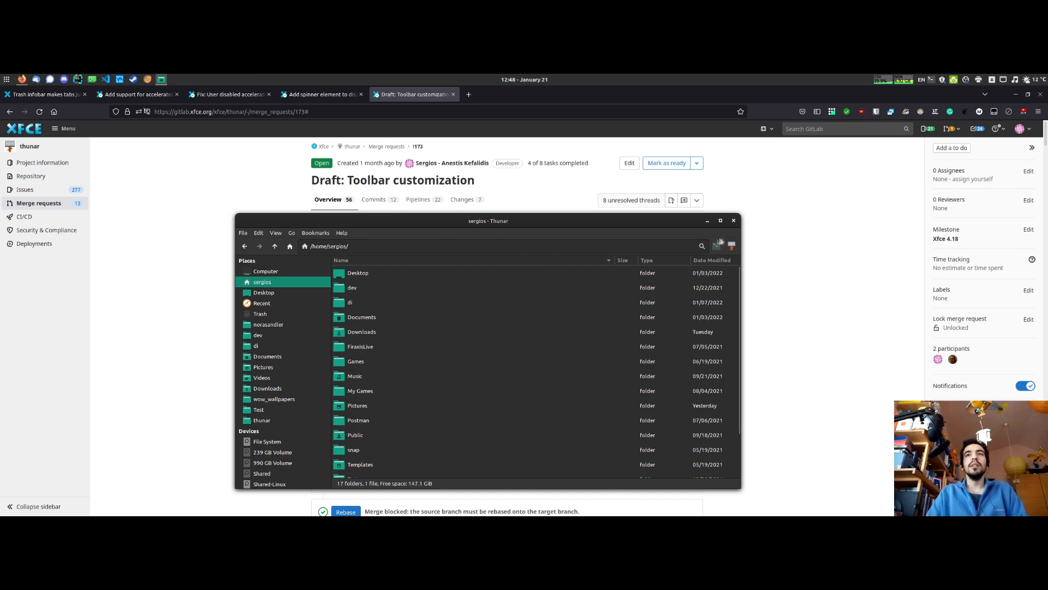
{"action": "mouse_move", "coordinate": [244, 232]}
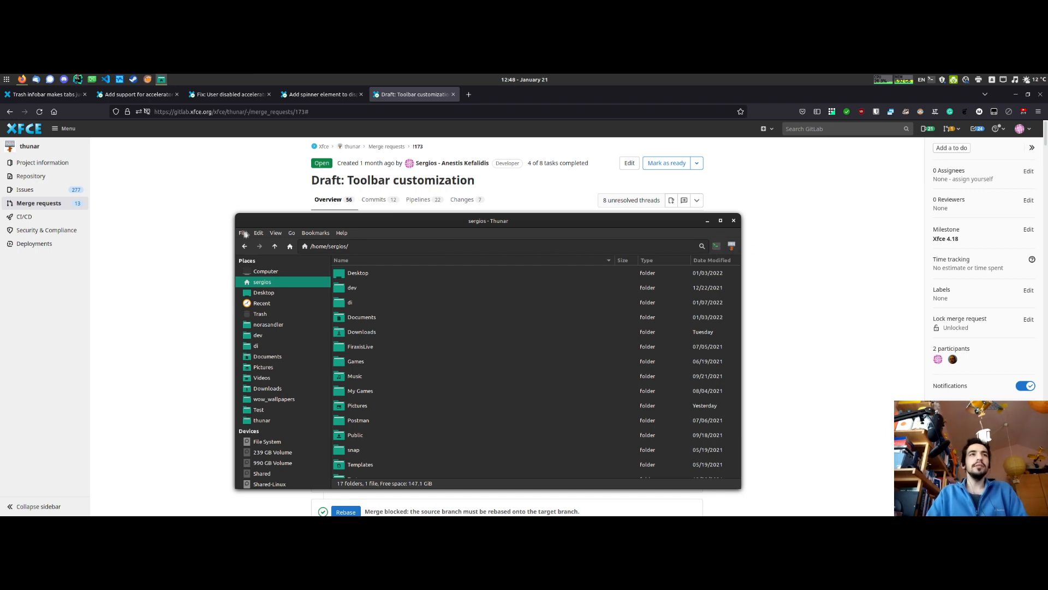
Create a new custom action named 'test' with description 'test' running xfce4-terminal.
{"action": "left_click", "coordinate": [258, 233]}
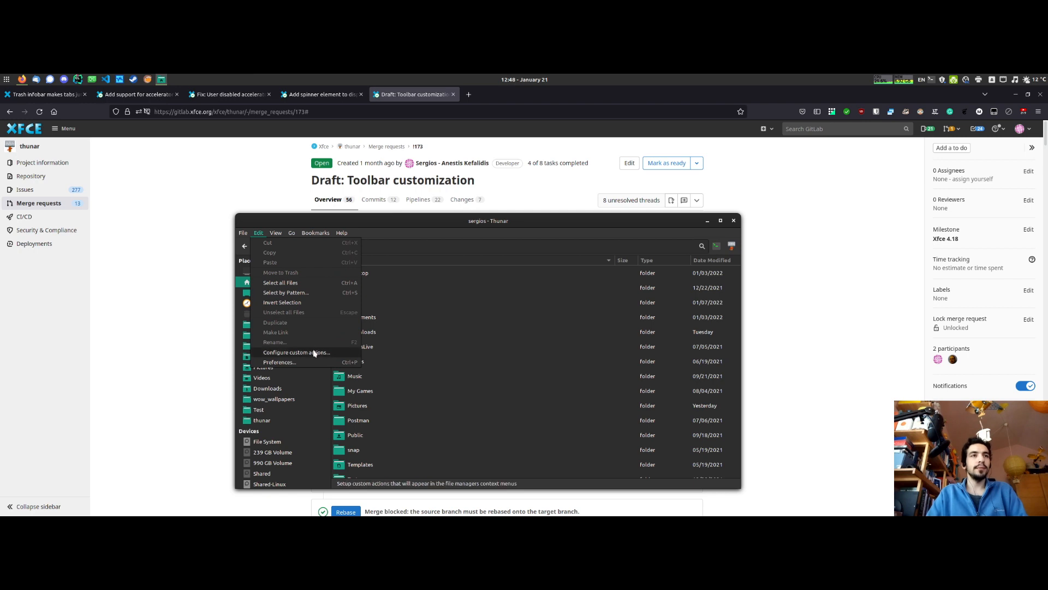
{"action": "left_click", "coordinate": [296, 353]}
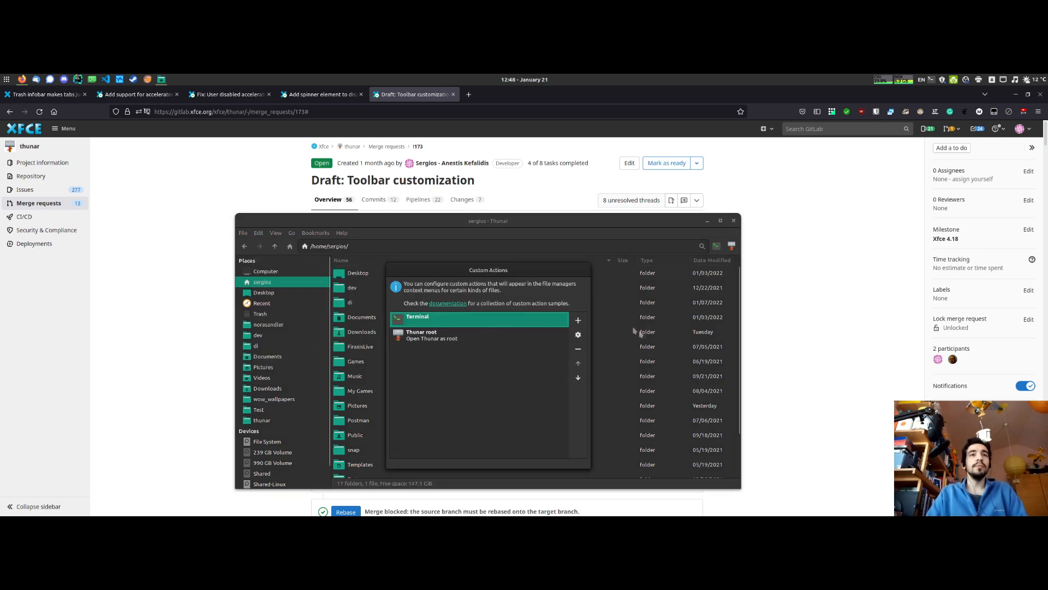
{"action": "left_click", "coordinate": [577, 319]}
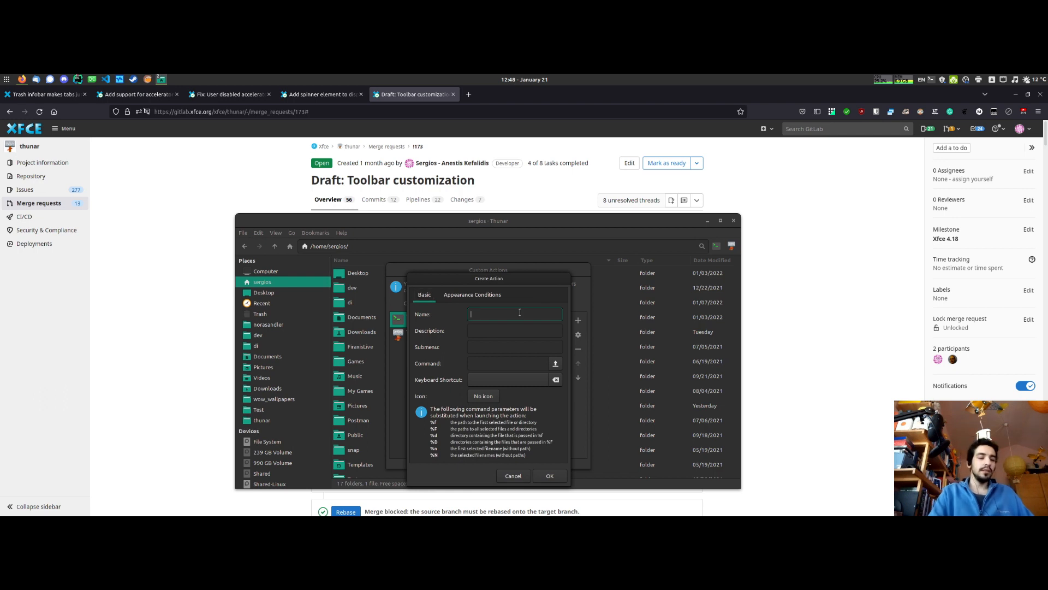
{"action": "type", "text": "te"}
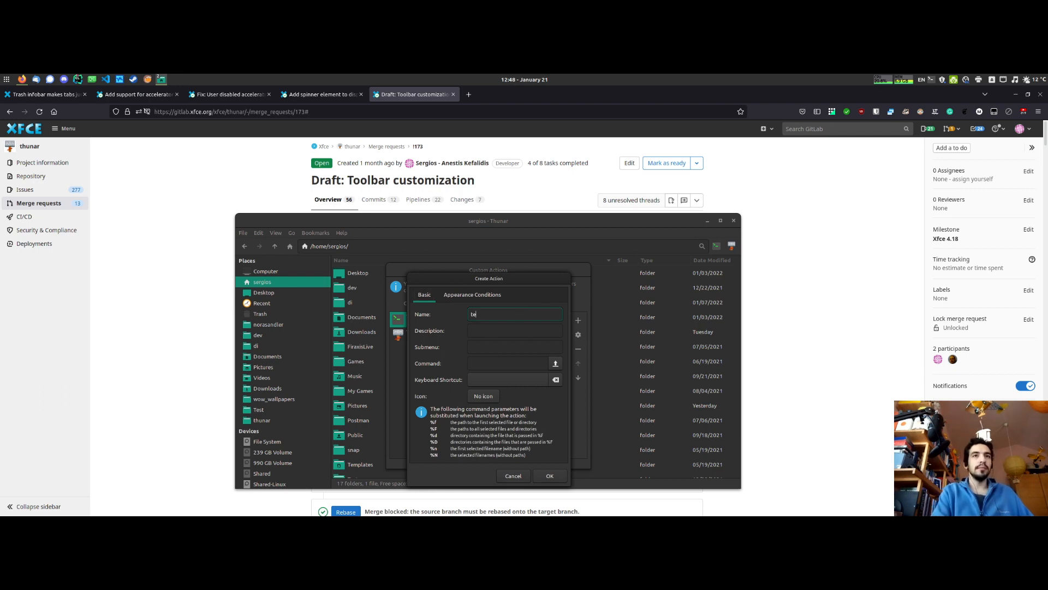
{"action": "type", "text": "test"}
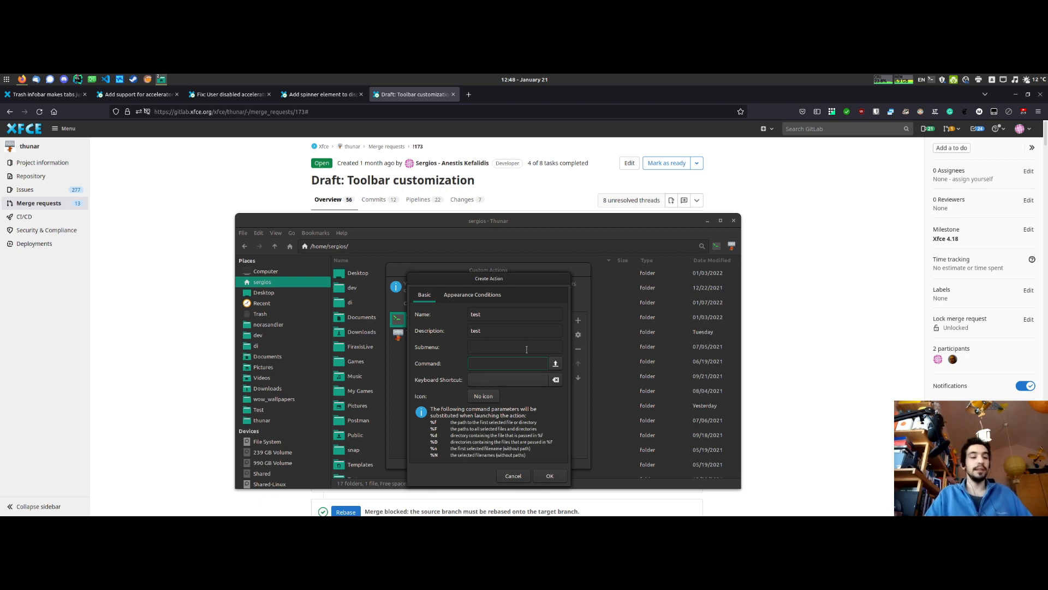
{"action": "type", "text": "xfce4-terminal"}
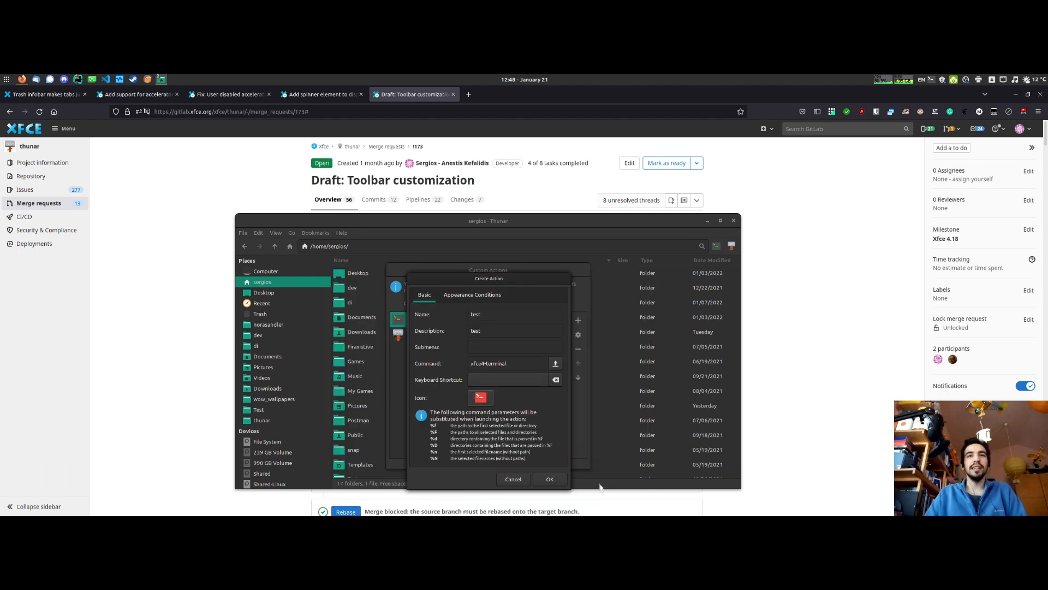
Set the action's appearance conditions to Directories and confirm it.
{"action": "left_click", "coordinate": [472, 293]}
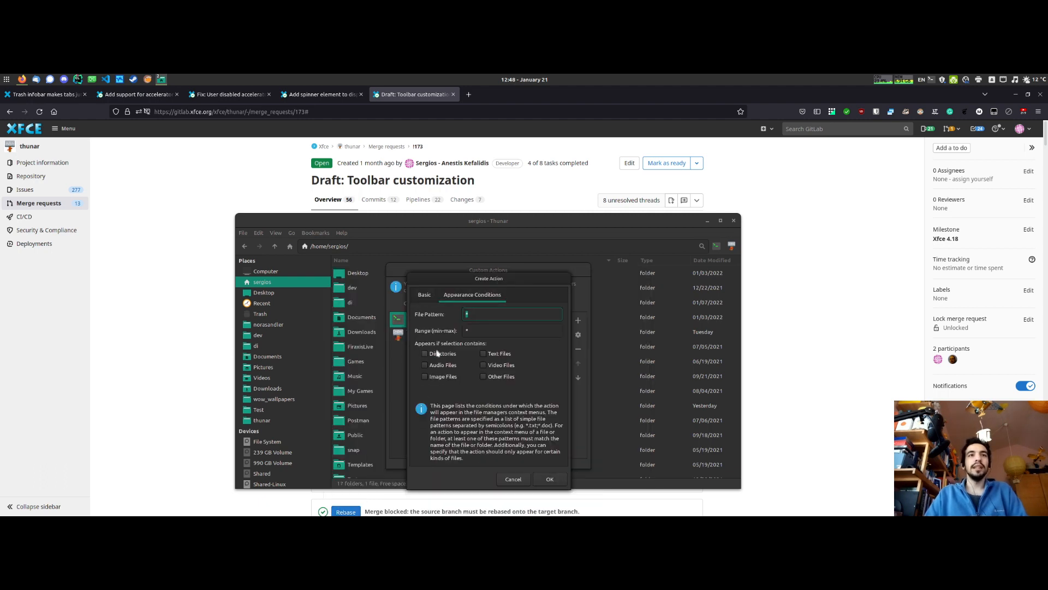
{"action": "left_click", "coordinate": [425, 353]}
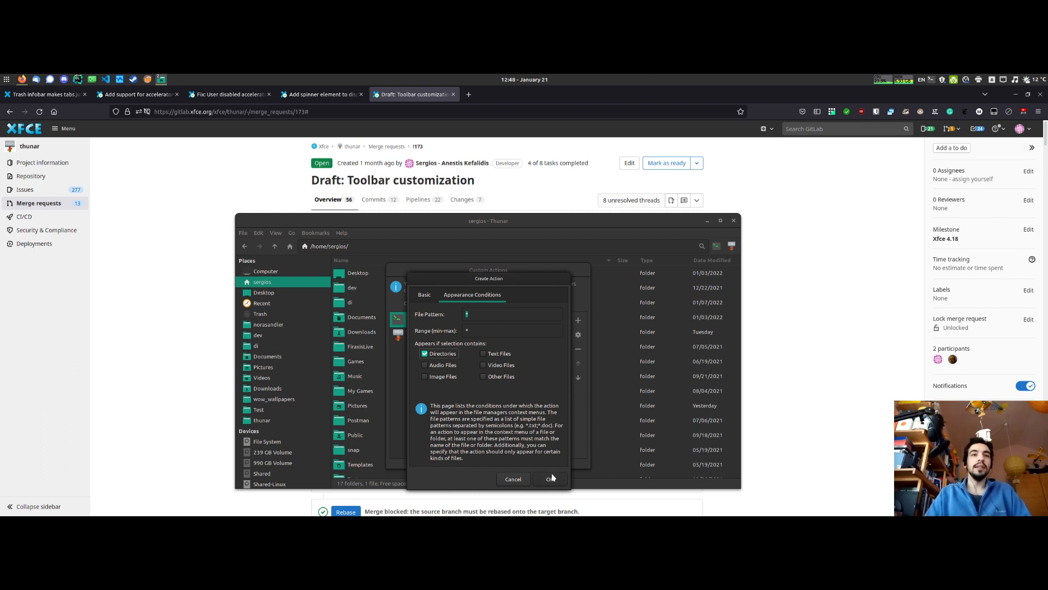
{"action": "left_click", "coordinate": [549, 479]}
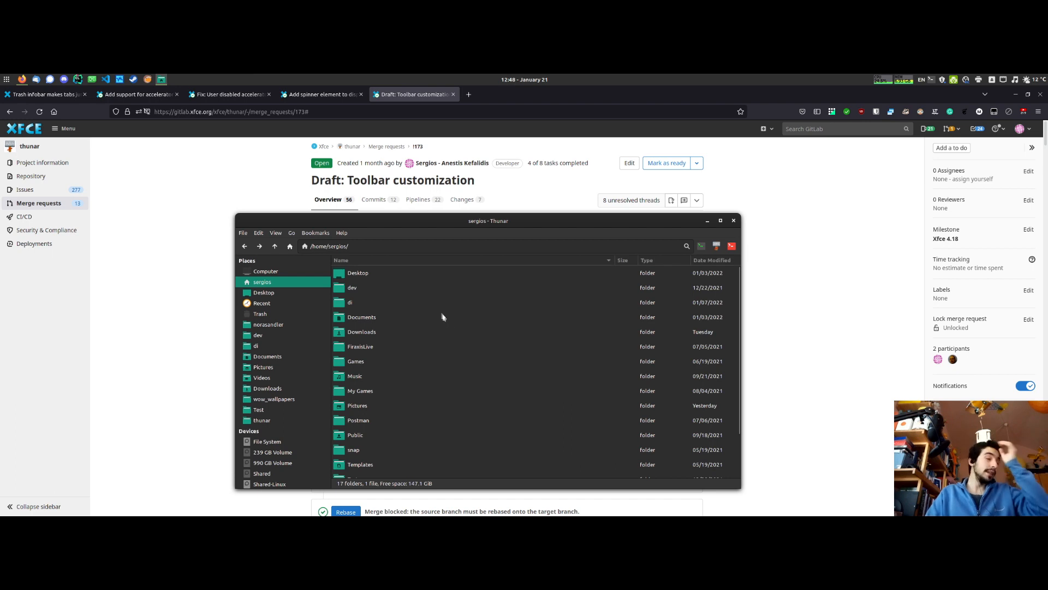
{"action": "left_click", "coordinate": [361, 317]}
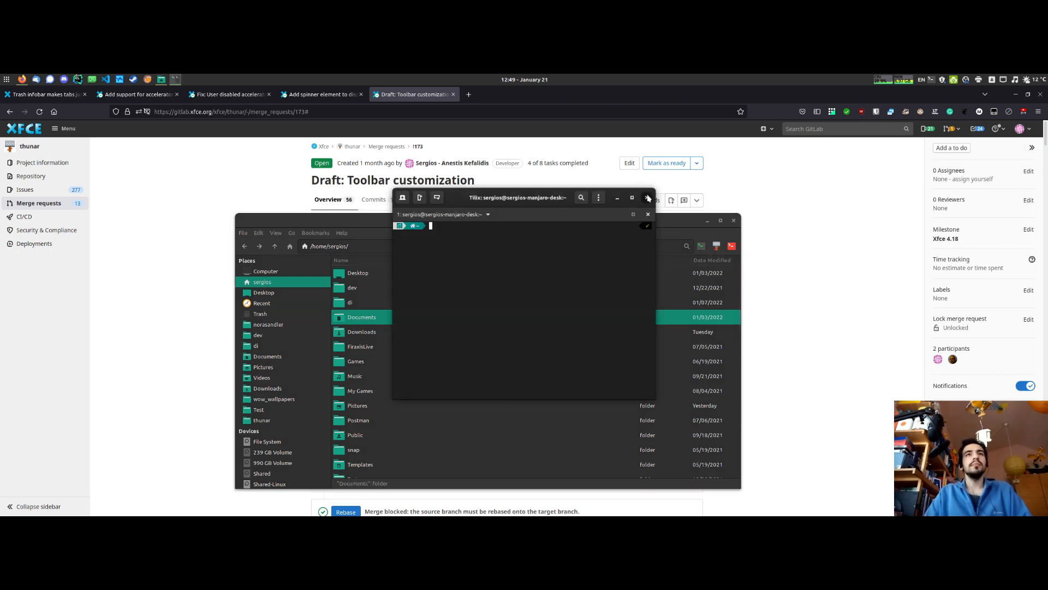
{"action": "left_click", "coordinate": [647, 198]}
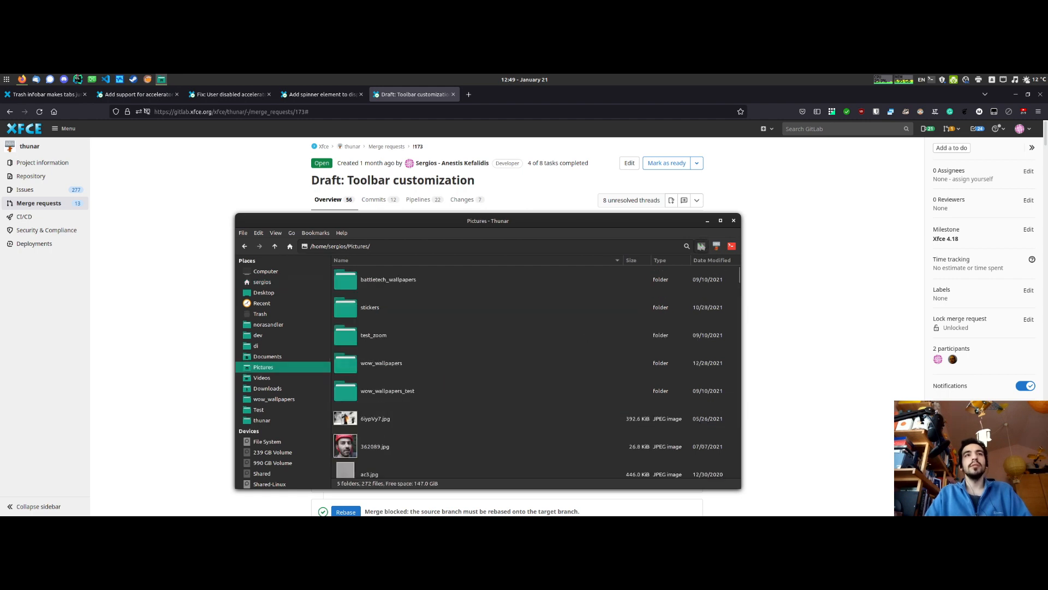
{"action": "left_click", "coordinate": [373, 335]}
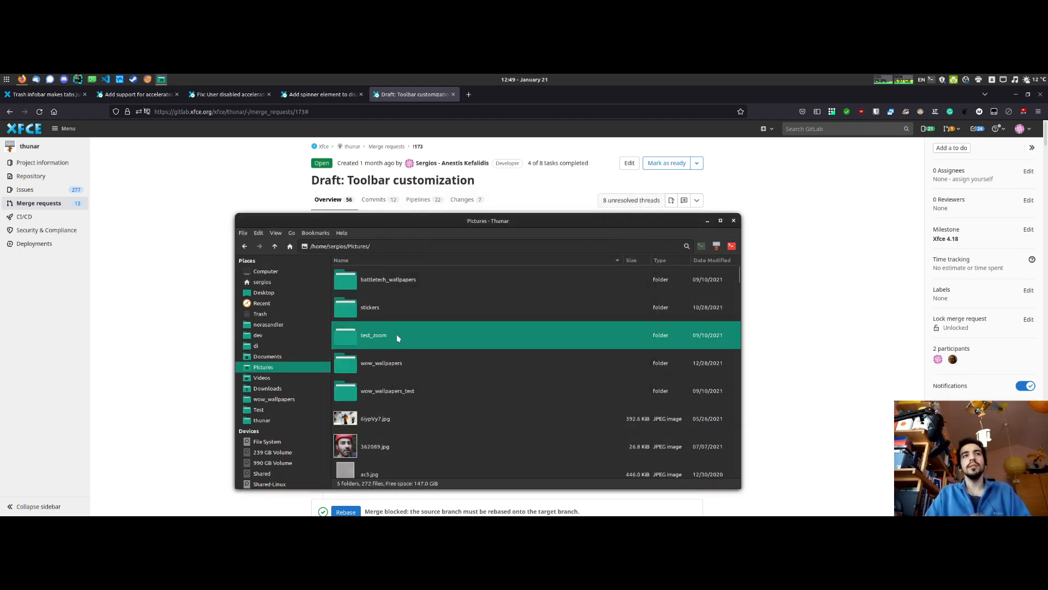
{"action": "left_click", "coordinate": [387, 278]}
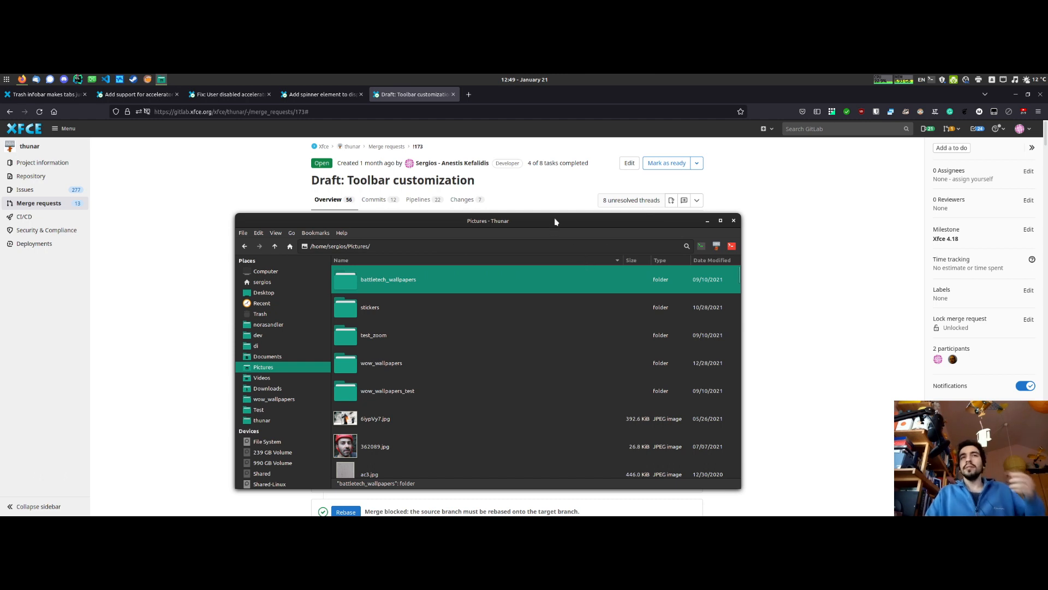
{"action": "left_click_drag", "start_coordinate": [488, 221], "coordinate": [512, 218]}
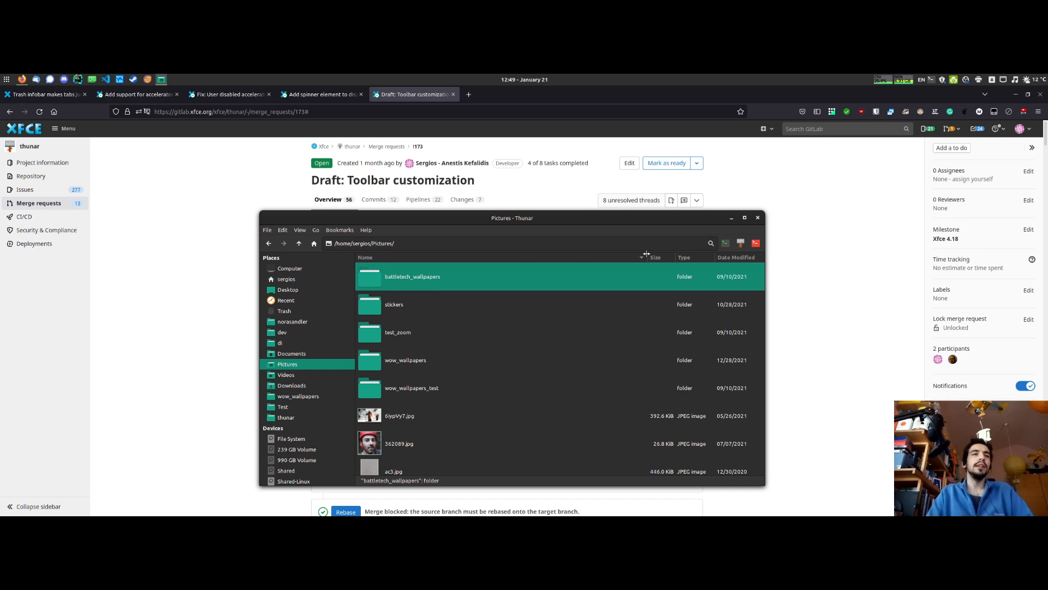
{"action": "mouse_move", "coordinate": [512, 283]}
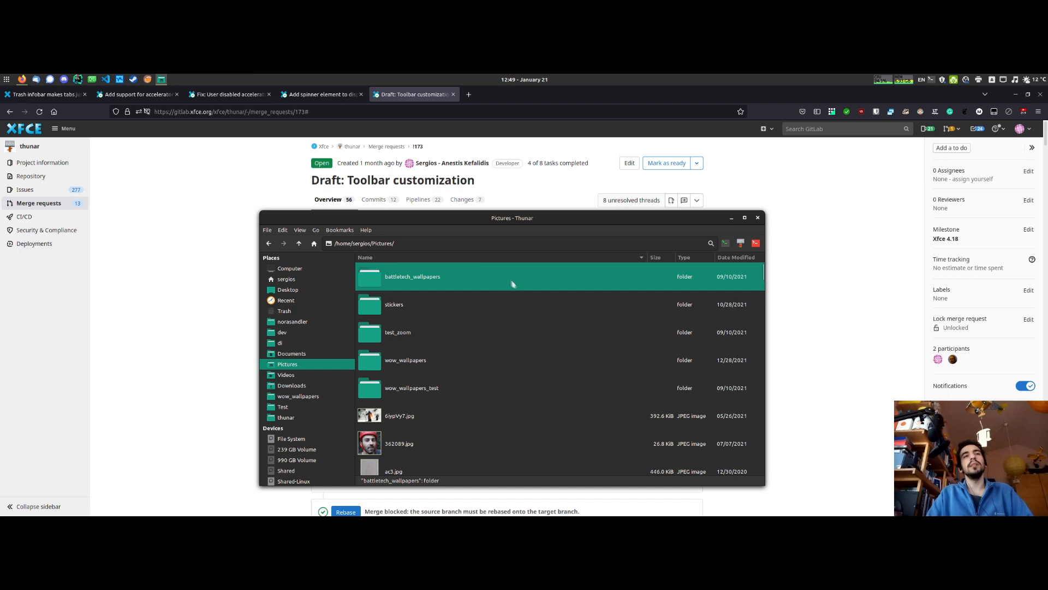
{"action": "left_click", "coordinate": [393, 305]}
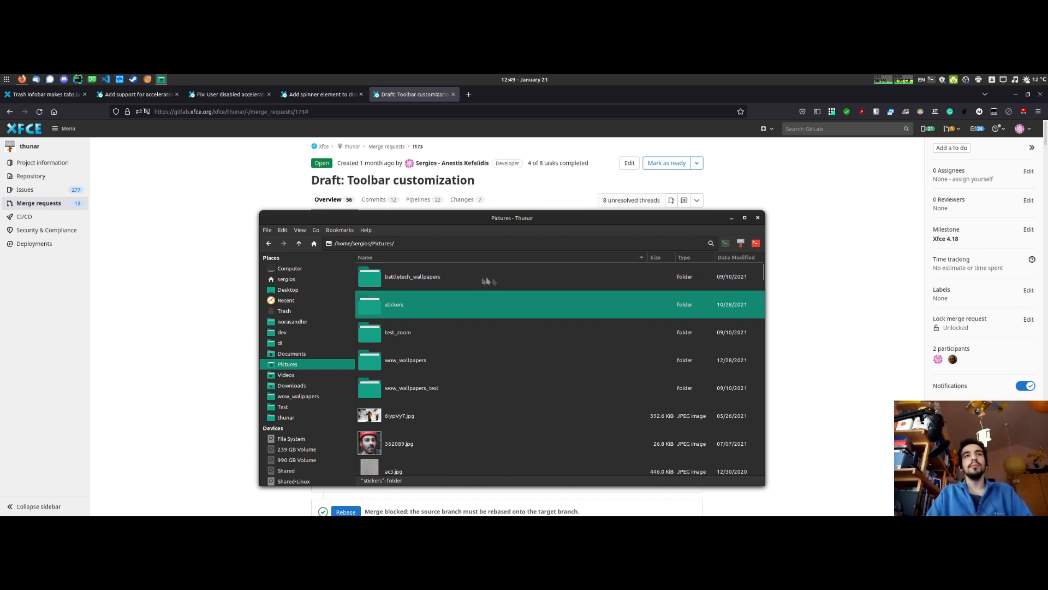
{"action": "left_click", "coordinate": [412, 276]}
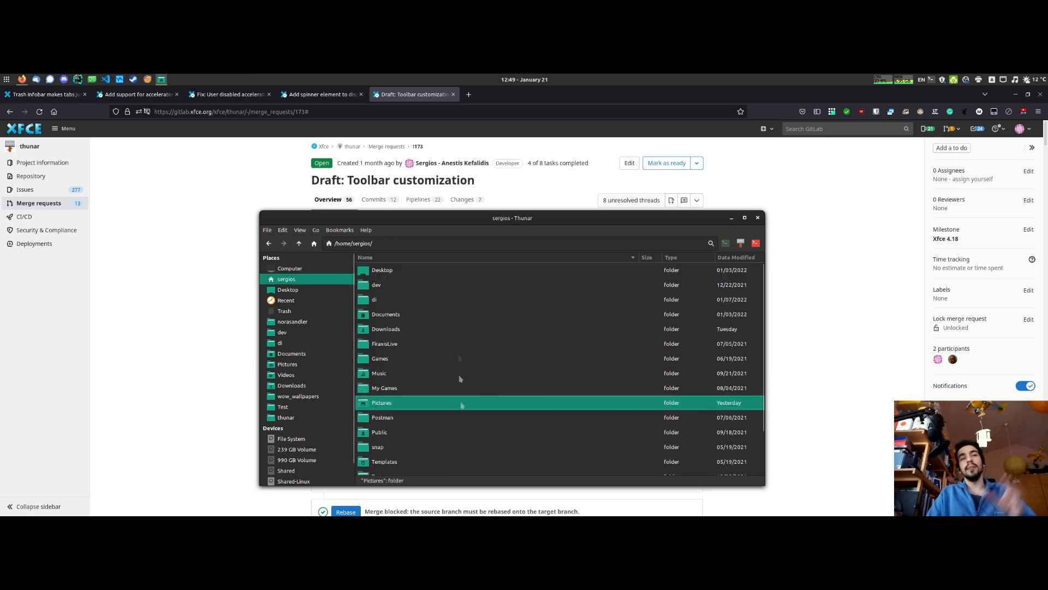
{"action": "mouse_move", "coordinate": [472, 439]}
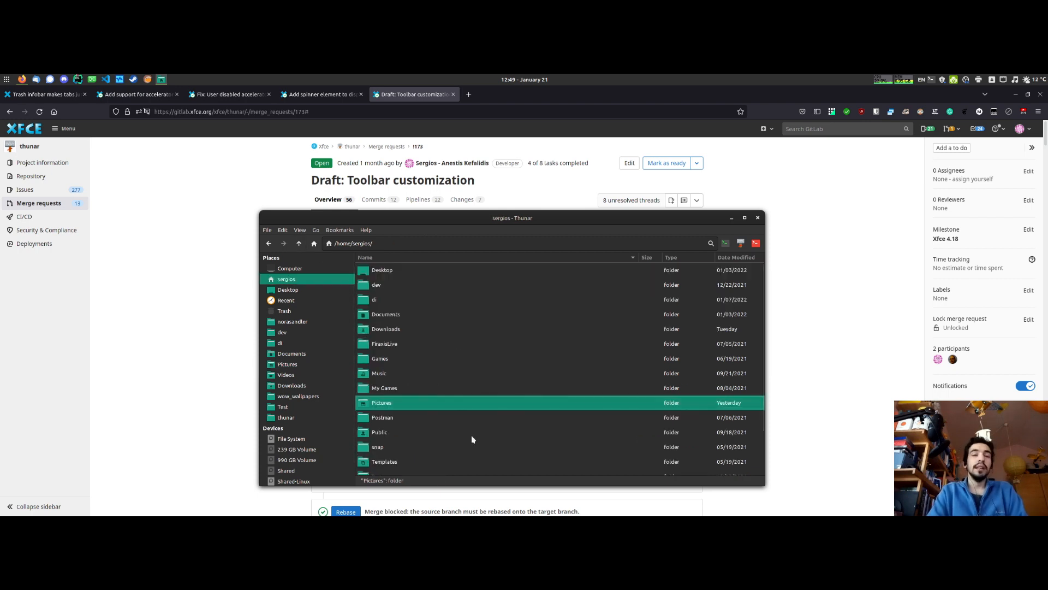
Review the toolbar items including the new test entry, then relaunch thunar from the drop-down terminal.
{"action": "left_click", "coordinate": [299, 229]}
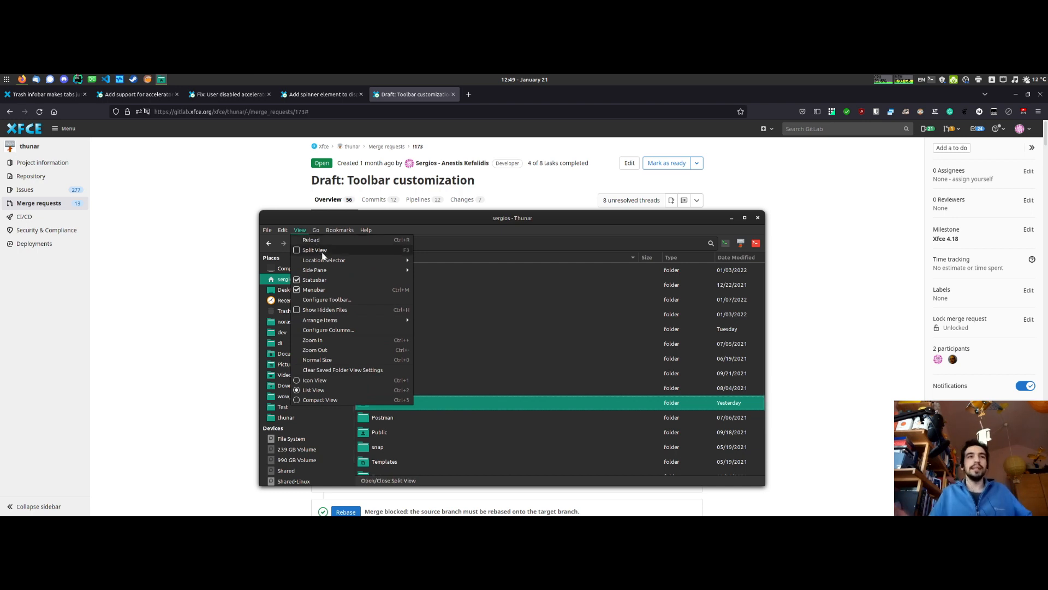
{"action": "mouse_move", "coordinate": [327, 299]}
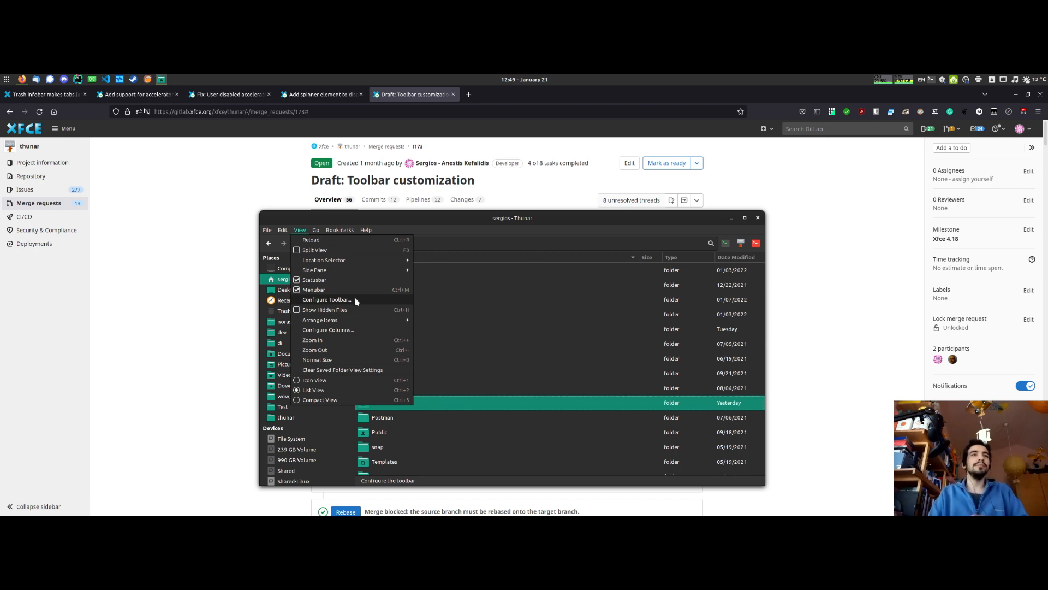
{"action": "left_click", "coordinate": [326, 299]}
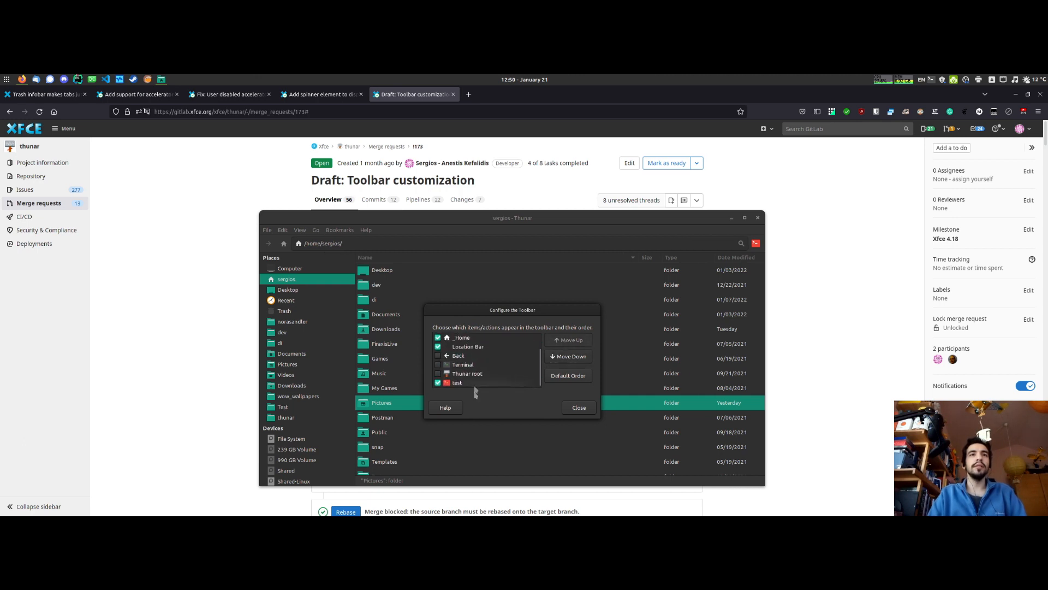
{"action": "left_click", "coordinate": [578, 407]}
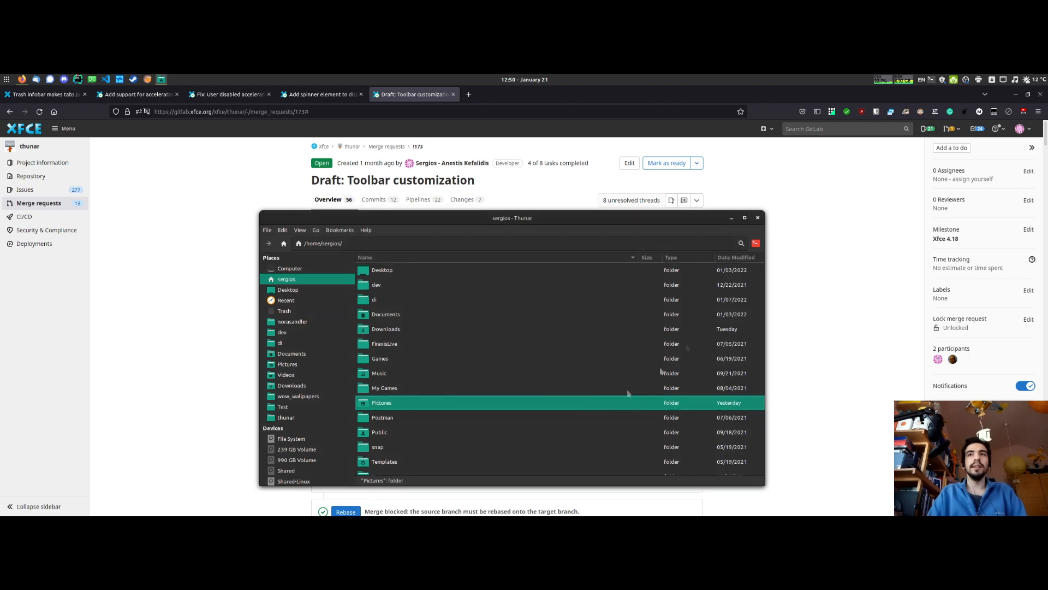
{"action": "left_click", "coordinate": [757, 217]}
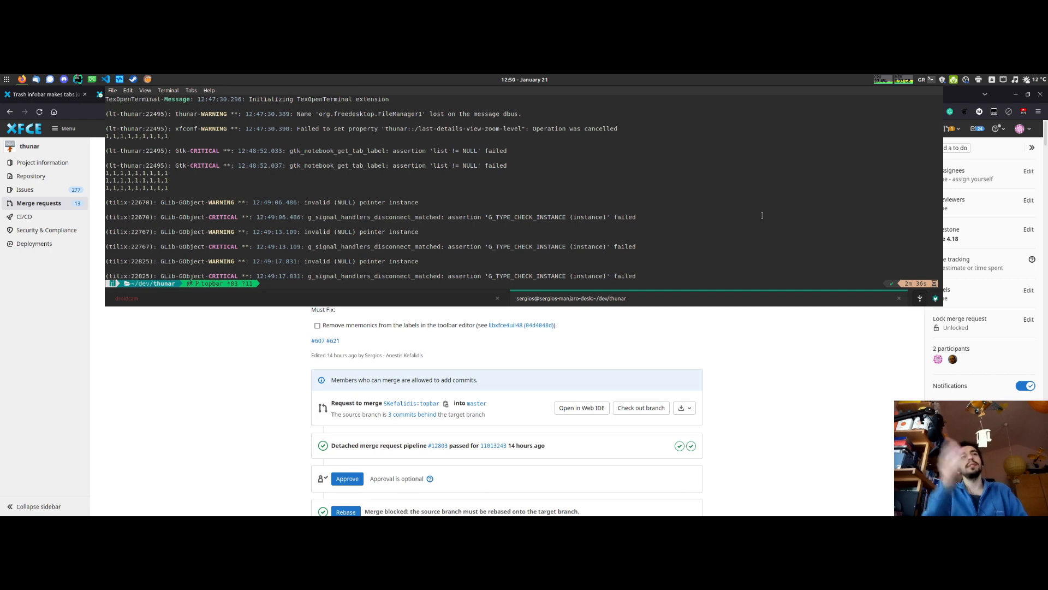
{"action": "left_click", "coordinate": [265, 283]}
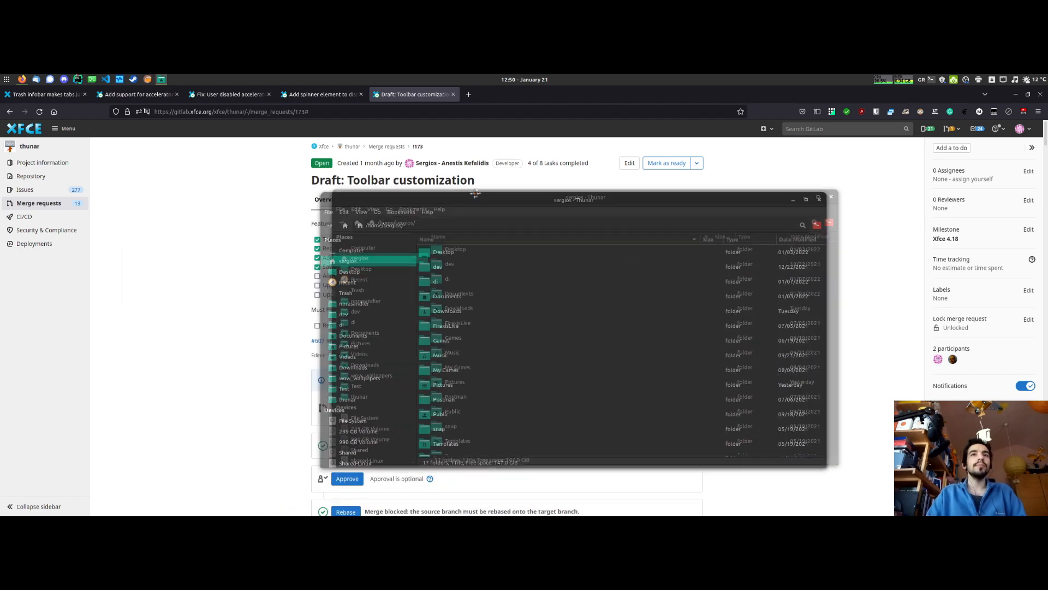
Add Terminal and Thunar root actions to the toolbar, then delete the 'test' custom action.
{"action": "left_click", "coordinate": [376, 209]}
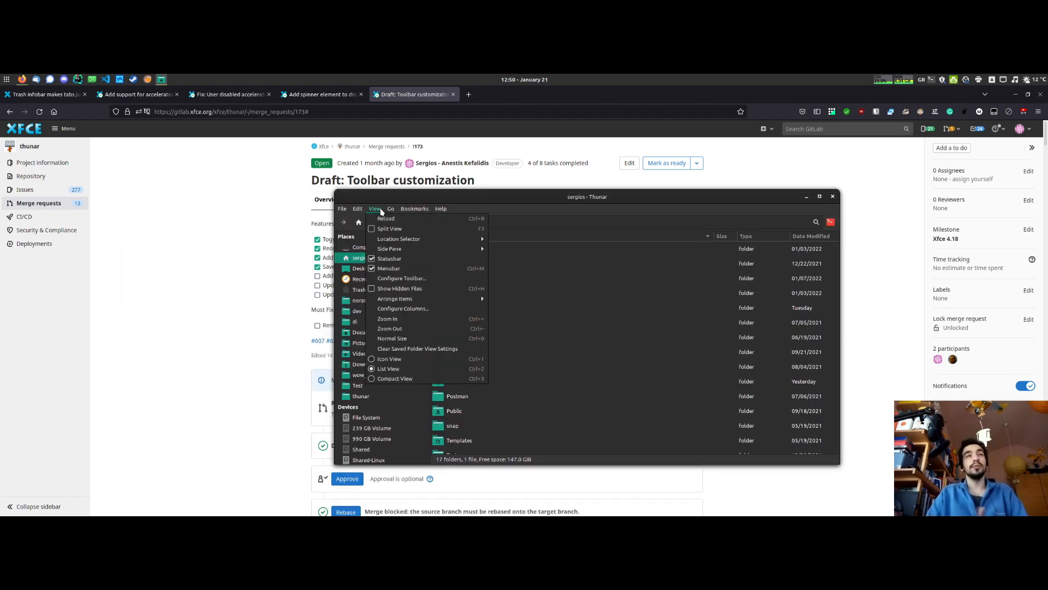
{"action": "left_click", "coordinate": [401, 279]}
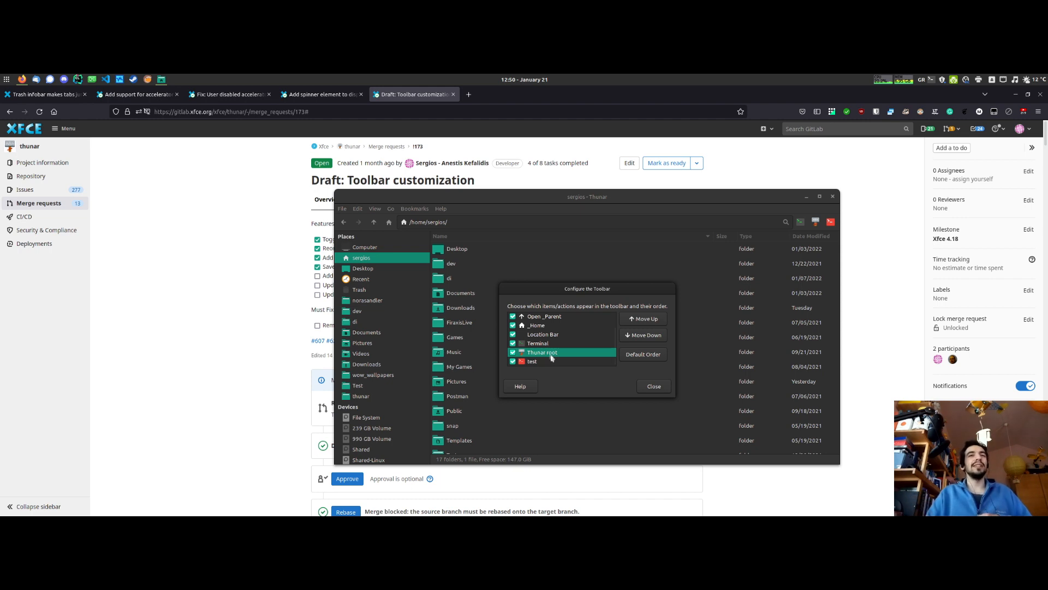
{"action": "mouse_move", "coordinate": [589, 353]}
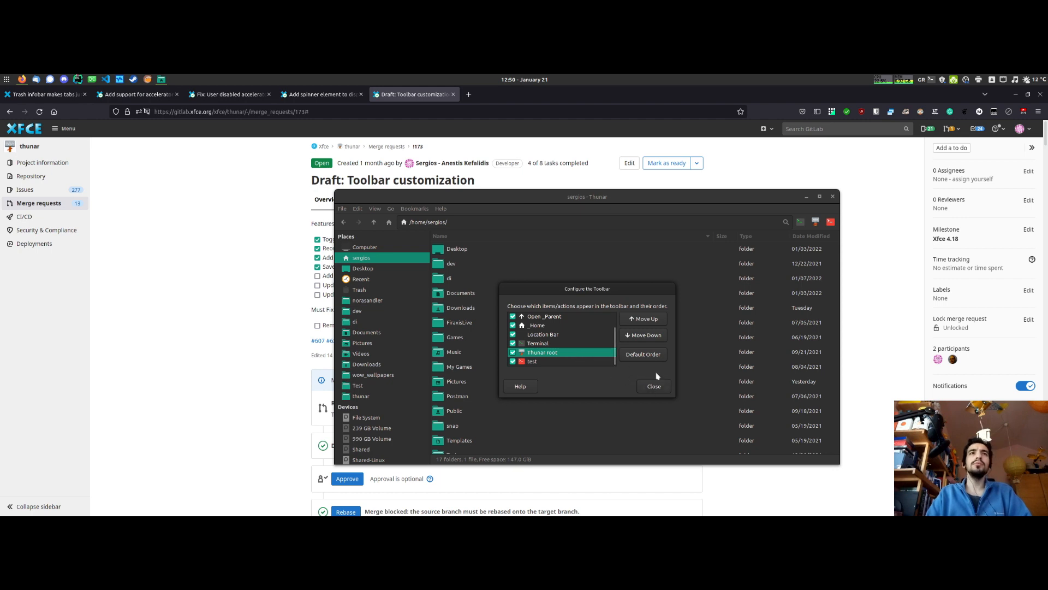
{"action": "left_click", "coordinate": [358, 208]}
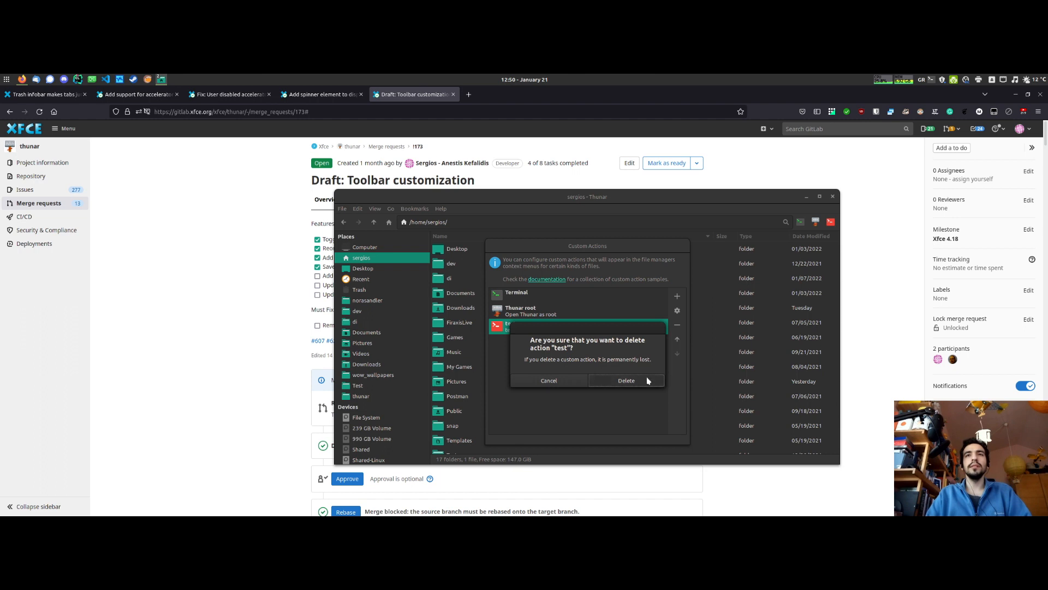
{"action": "left_click", "coordinate": [626, 380]}
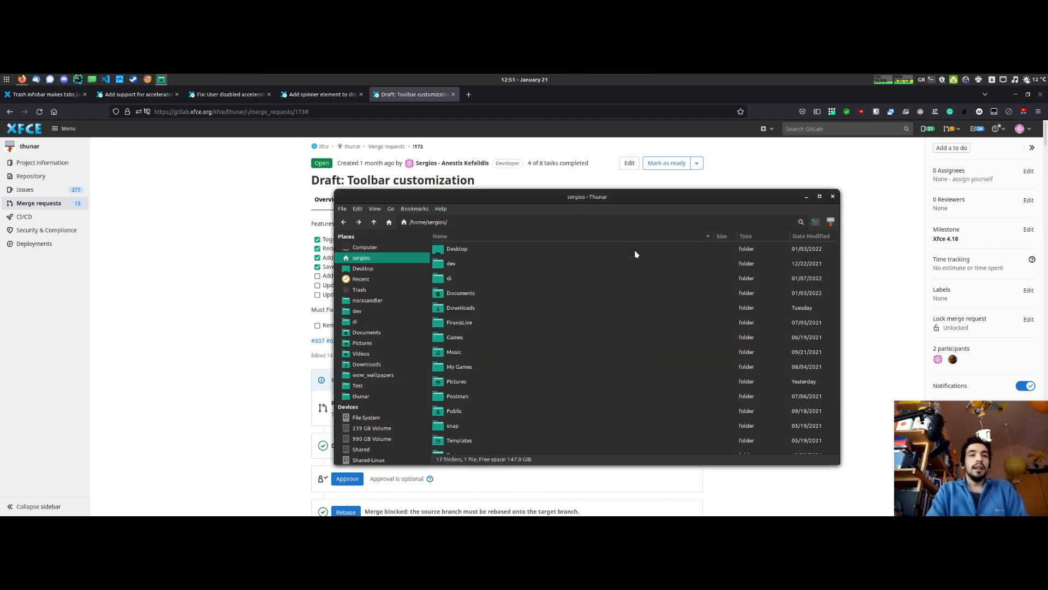
Check Previous Tab, Next Tab and Search for Files shortcuts in Preferences, then open a second home-folder tab.
{"action": "left_click", "coordinate": [375, 208]}
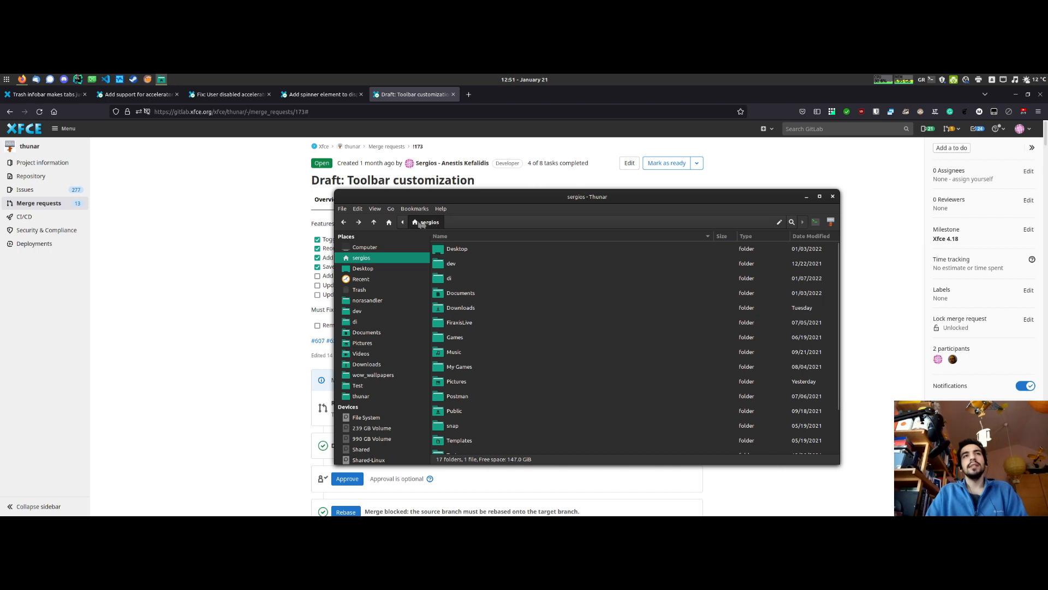
{"action": "mouse_move", "coordinate": [439, 226]}
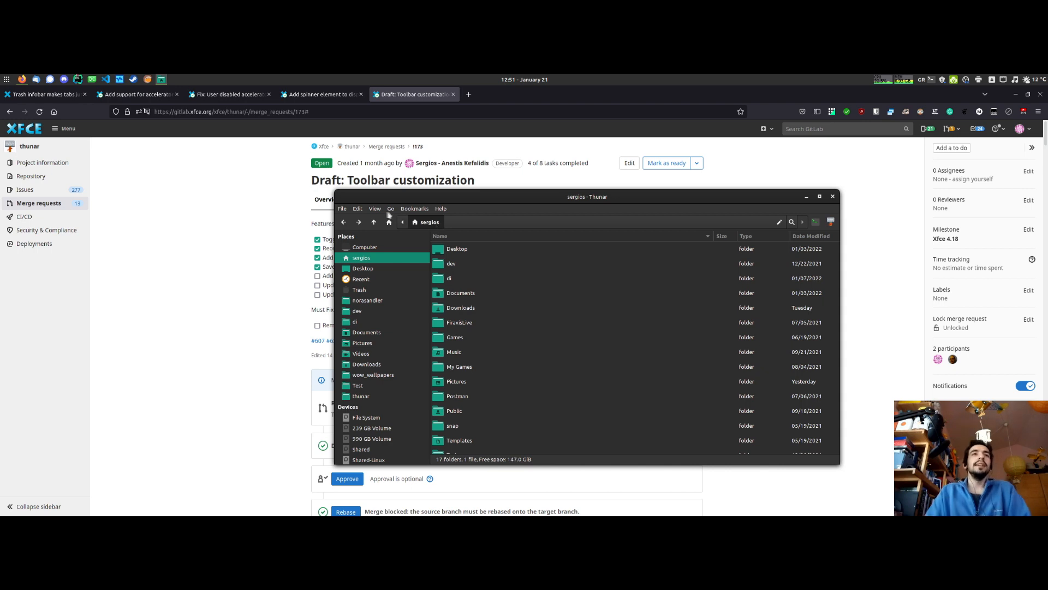
{"action": "left_click", "coordinate": [359, 209]}
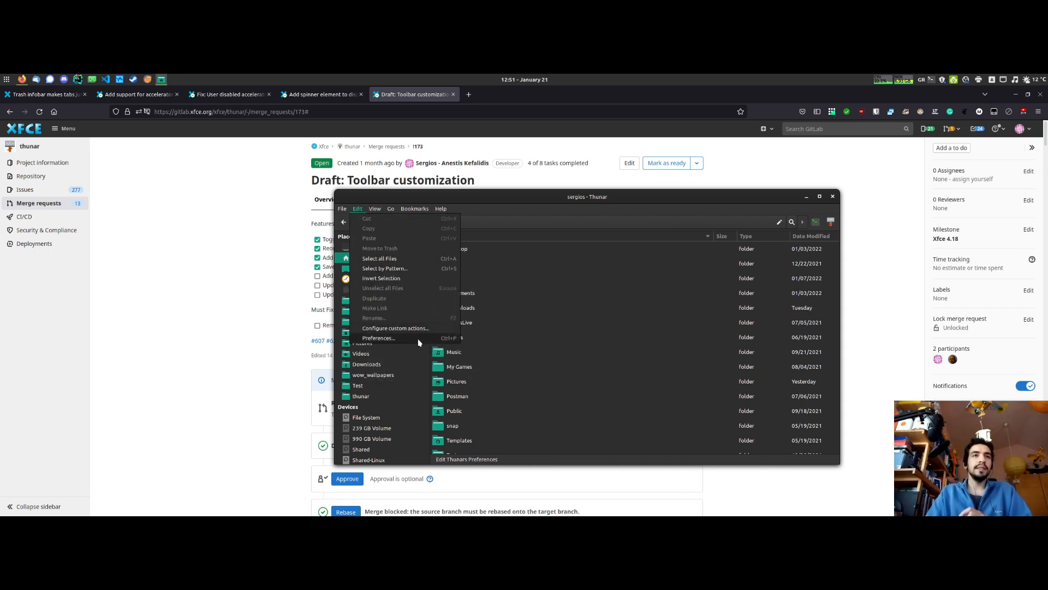
{"action": "left_click", "coordinate": [377, 337]}
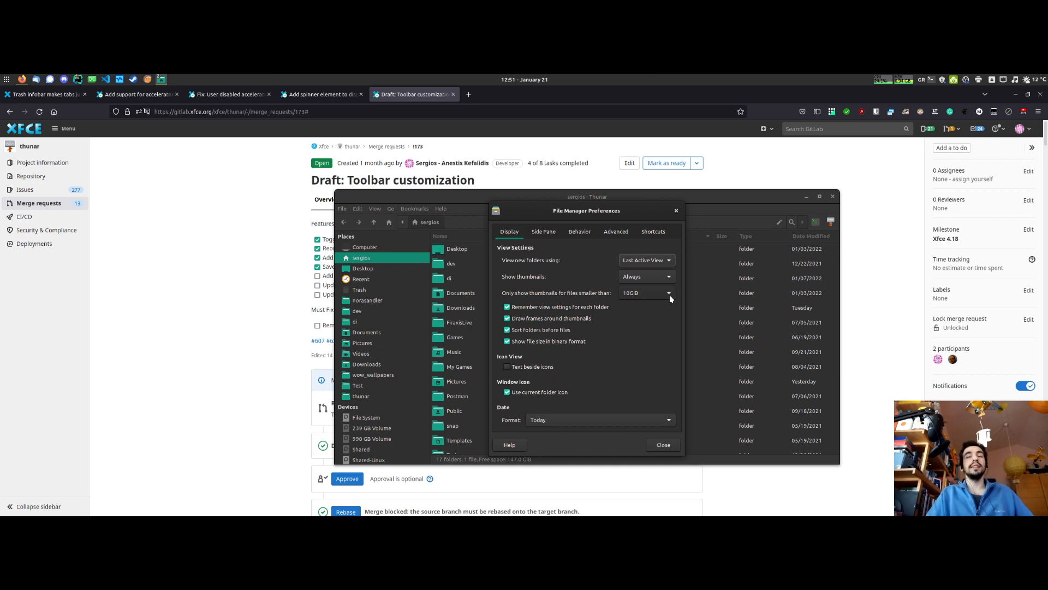
{"action": "left_click", "coordinate": [653, 232]}
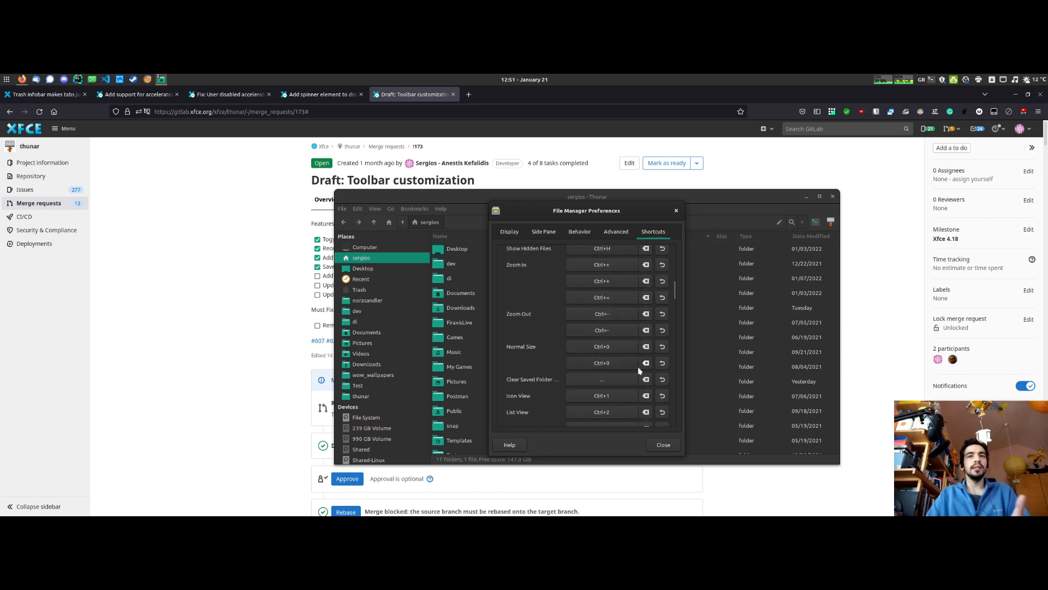
{"action": "scroll", "scroll_direction": "down", "scroll_amount": 3}
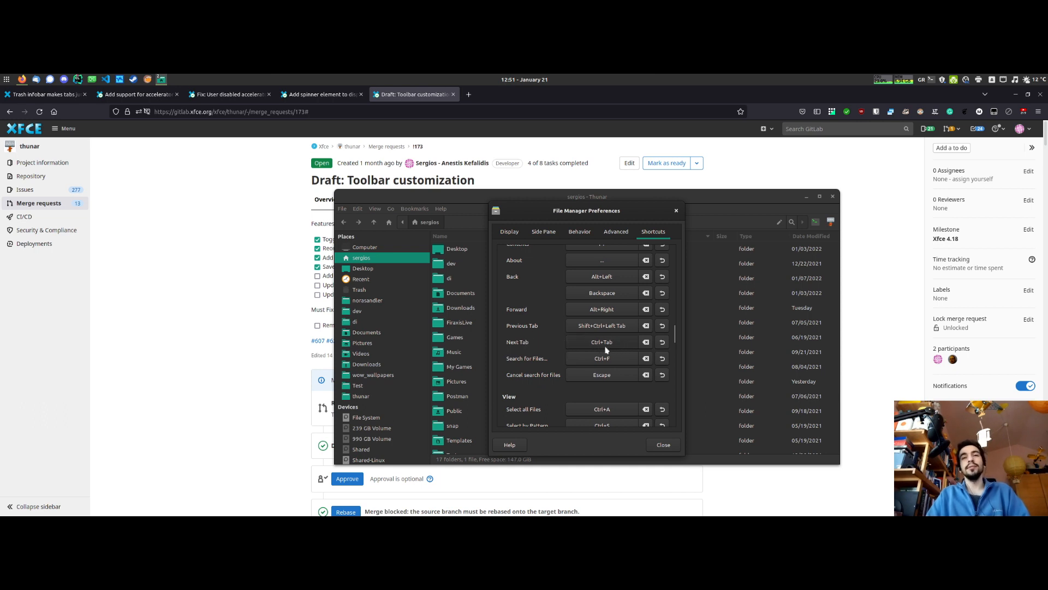
{"action": "mouse_move", "coordinate": [593, 333]}
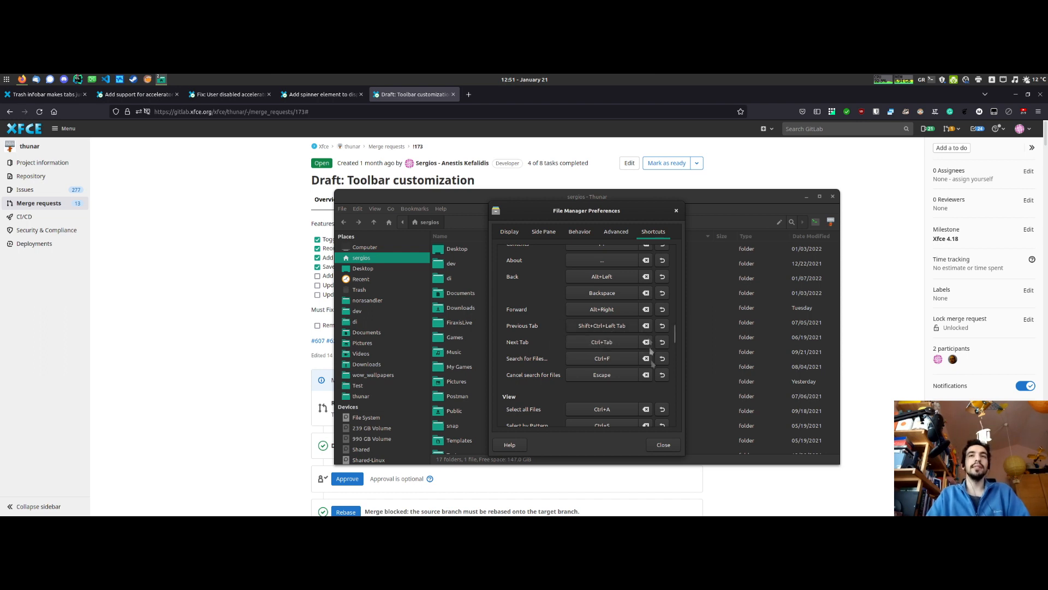
{"action": "left_click", "coordinate": [662, 445]}
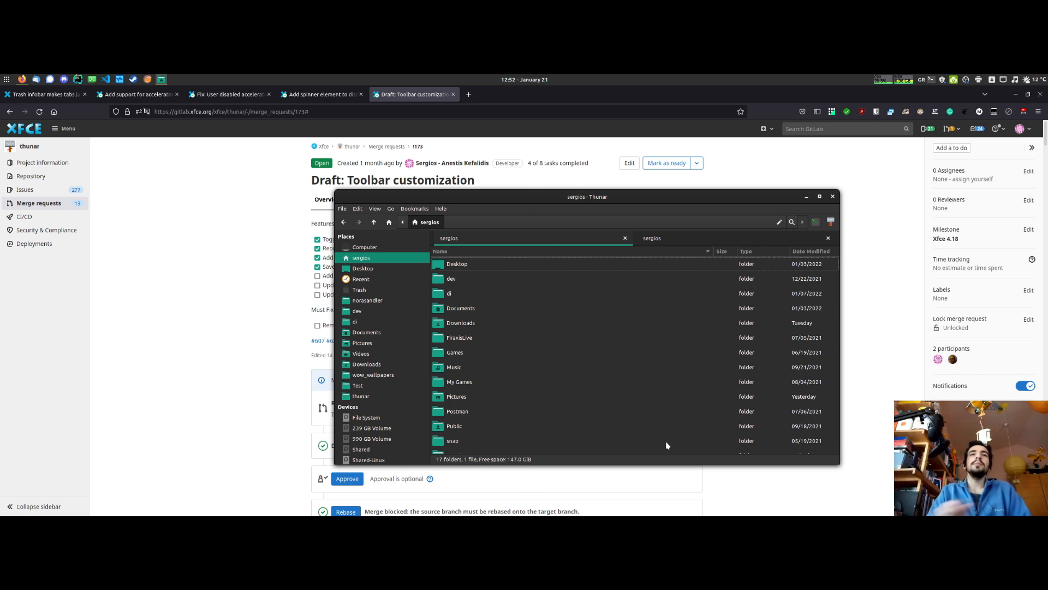
{"action": "mouse_move", "coordinate": [522, 223]}
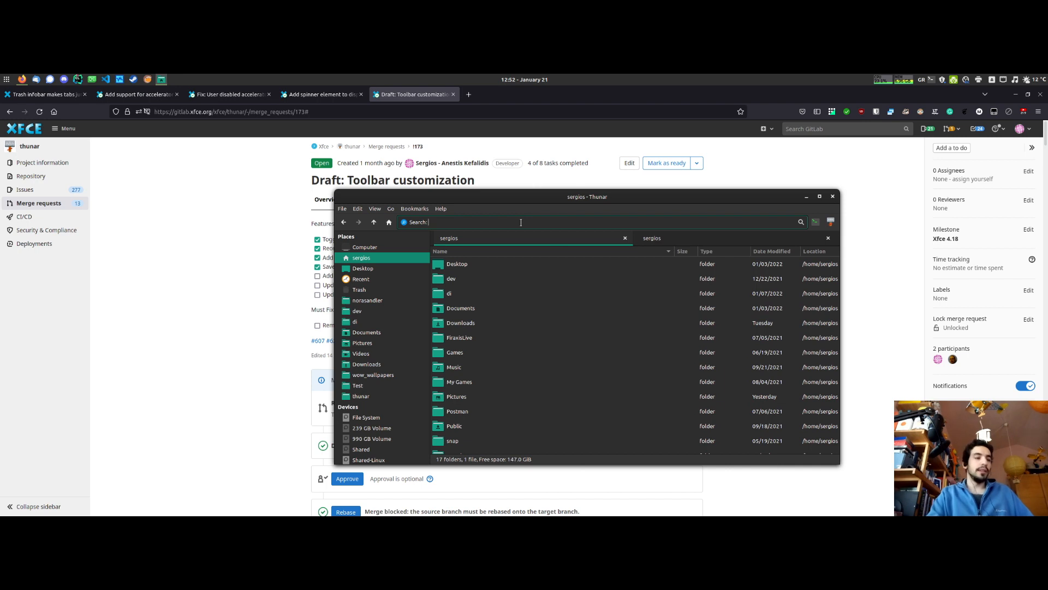
Search the home folder for file names containing σ, listing the matching Greek-named files.
{"action": "type", "text": "o"}
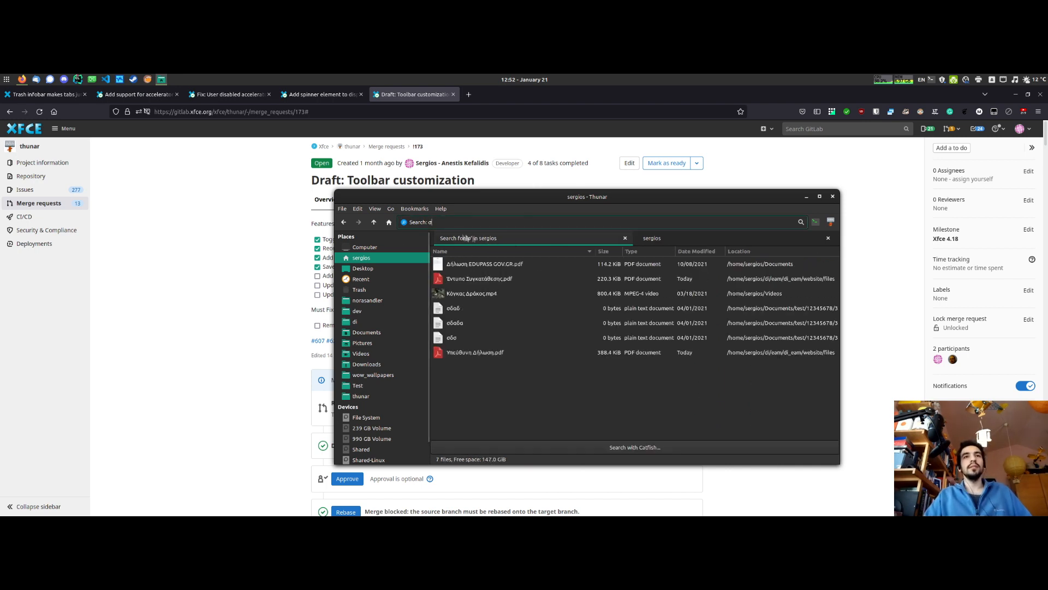
{"action": "type", "text": "σ"}
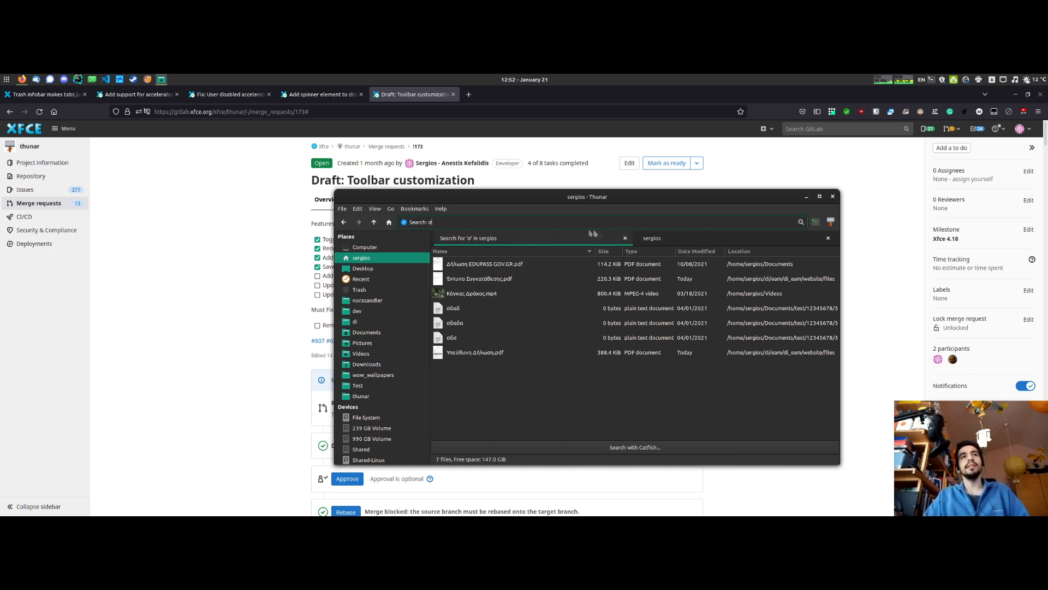
{"action": "mouse_move", "coordinate": [666, 244]}
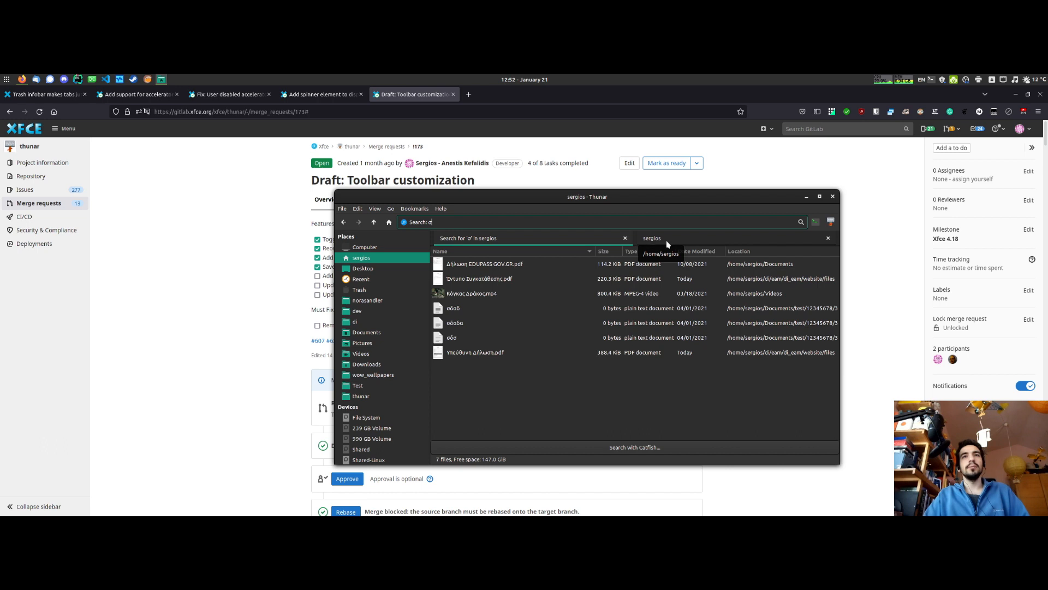